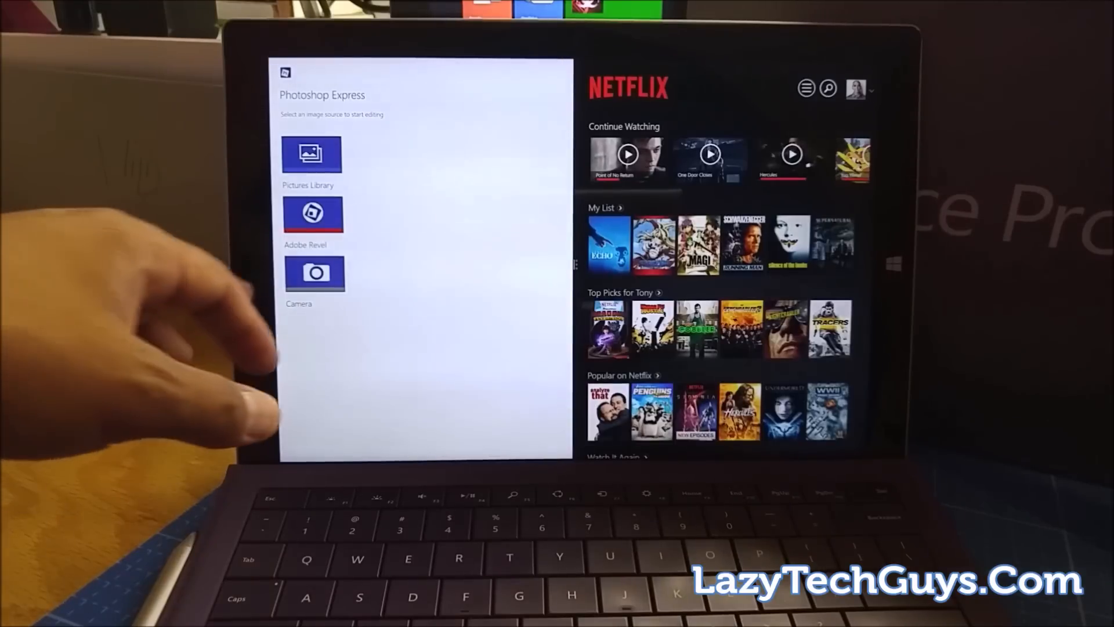
Leave the Windows 8.1 split view and bring Microsoft Edge up full screen
{"action": "left_click", "coordinate": [311, 153]}
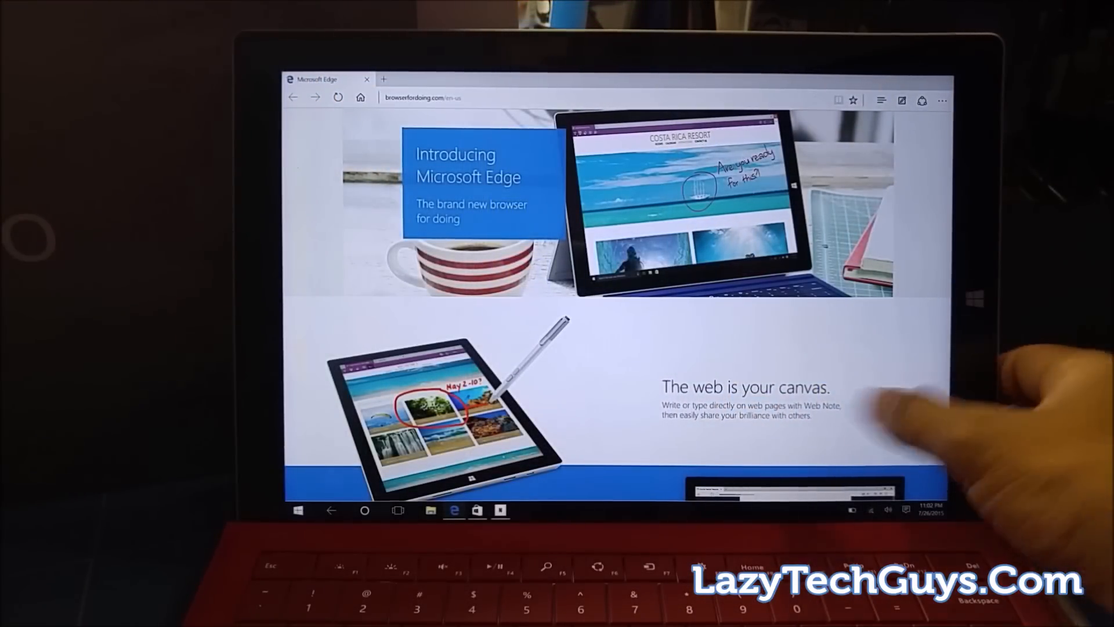
Snap Edge to the right half and pick Netflix from Snap Assist for the left
{"action": "left_click", "coordinate": [905, 510]}
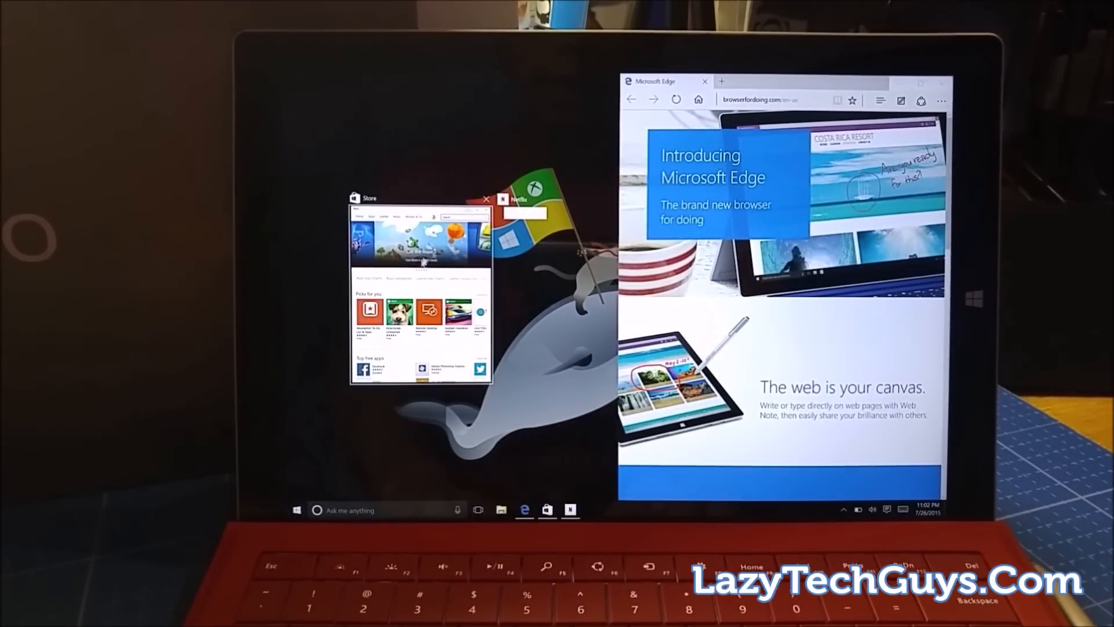
{"action": "left_click", "coordinate": [485, 199]}
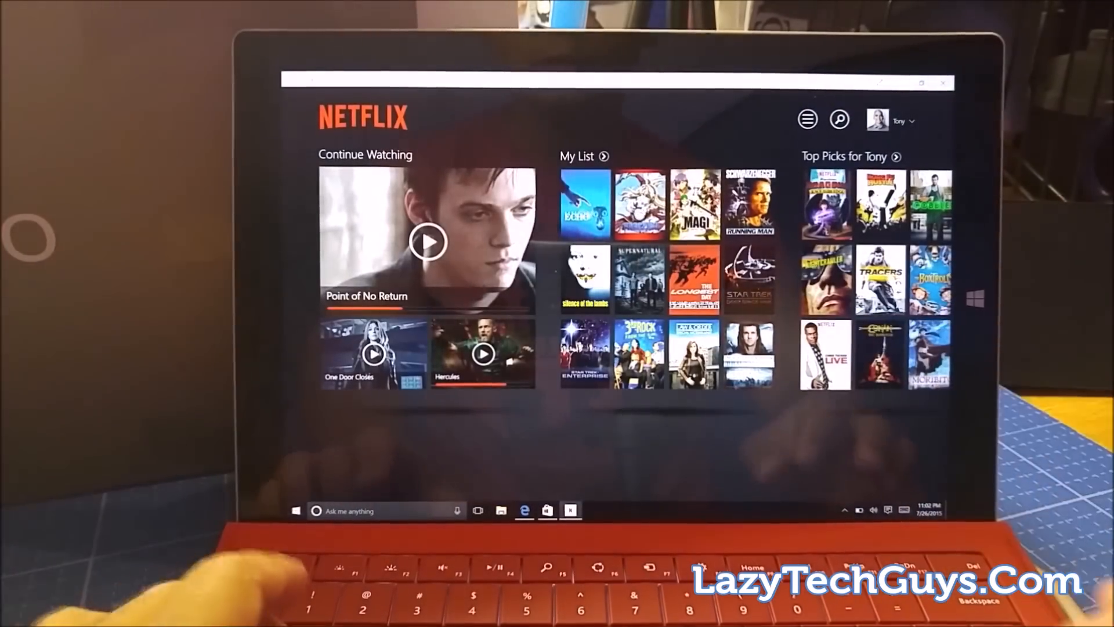
Return to Microsoft Edge full screen, then show Task View with Edge, Netflix and Store
{"action": "left_click", "coordinate": [903, 510]}
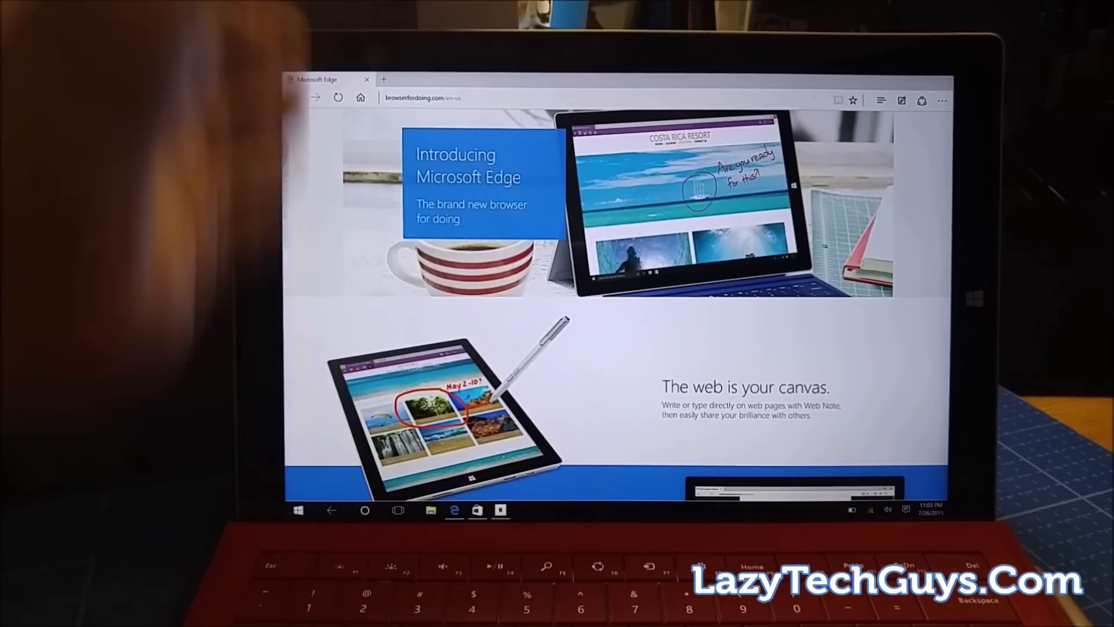
{"action": "left_click", "coordinate": [398, 511]}
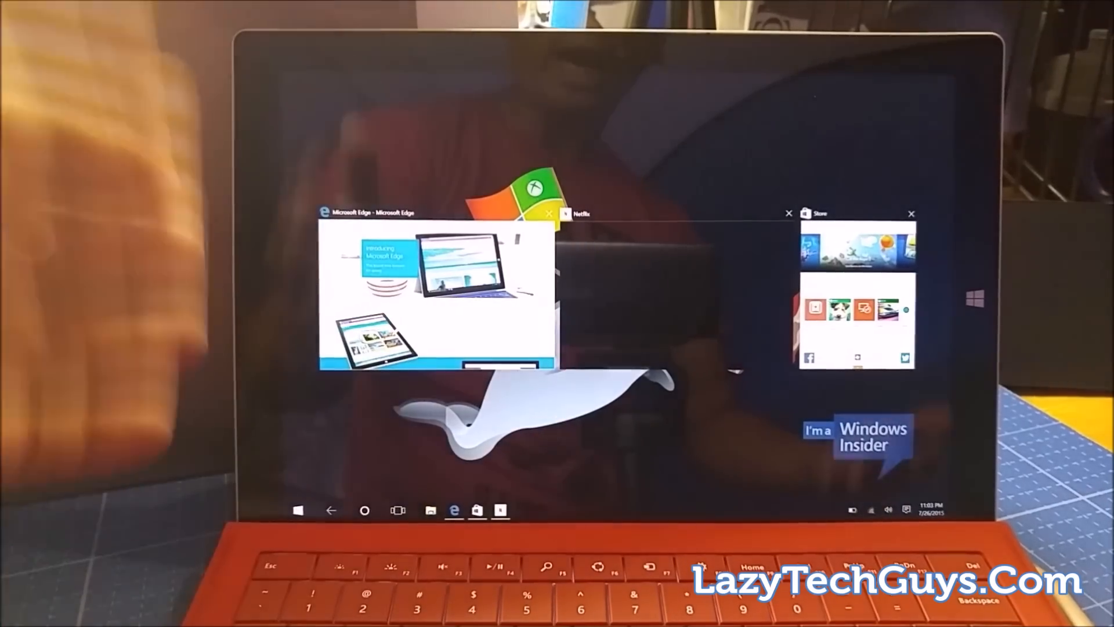
{"action": "left_click", "coordinate": [438, 298]}
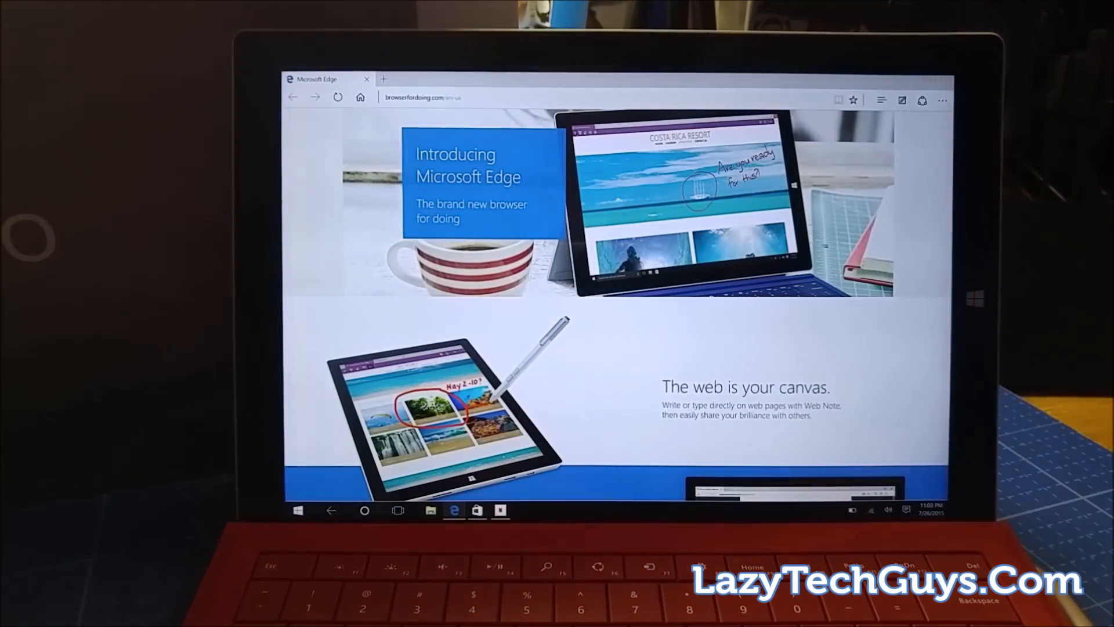